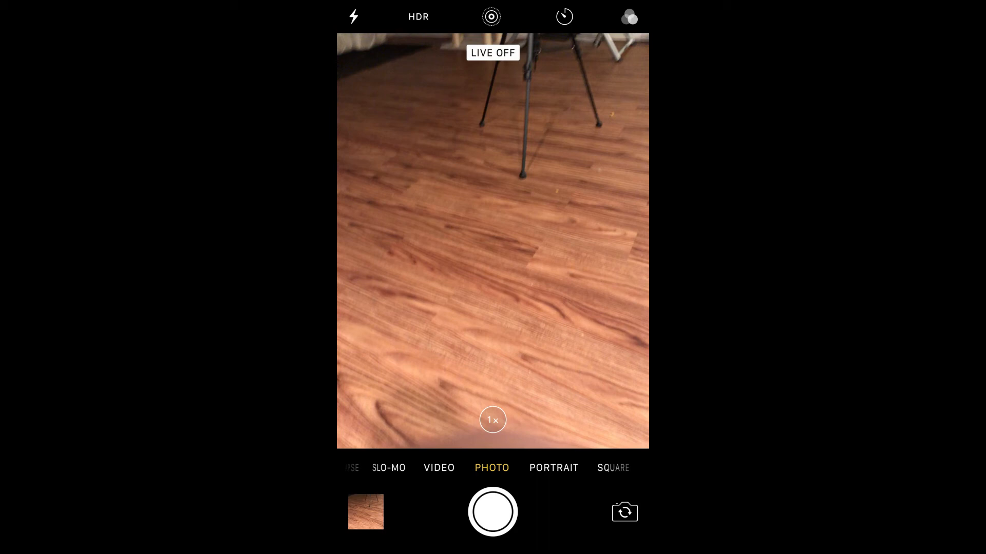
- Turn on Live Photos in Photo mode so the yellow LIVE badge shows over the preview
click(492, 511)
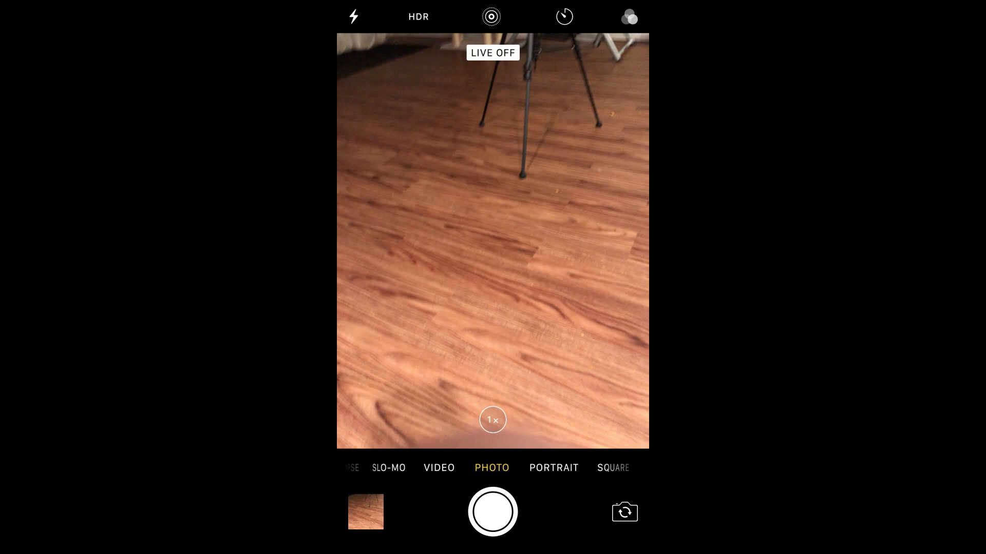
click(491, 17)
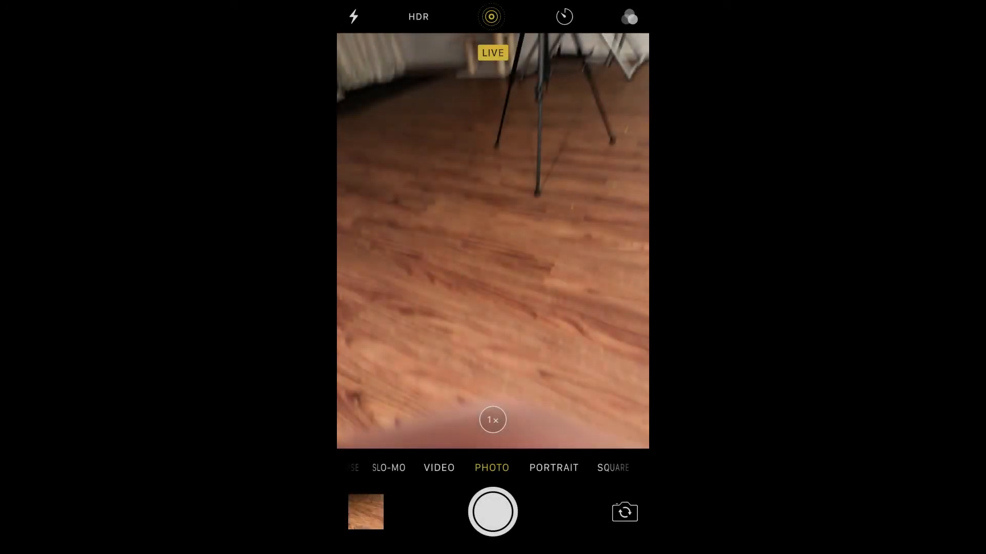